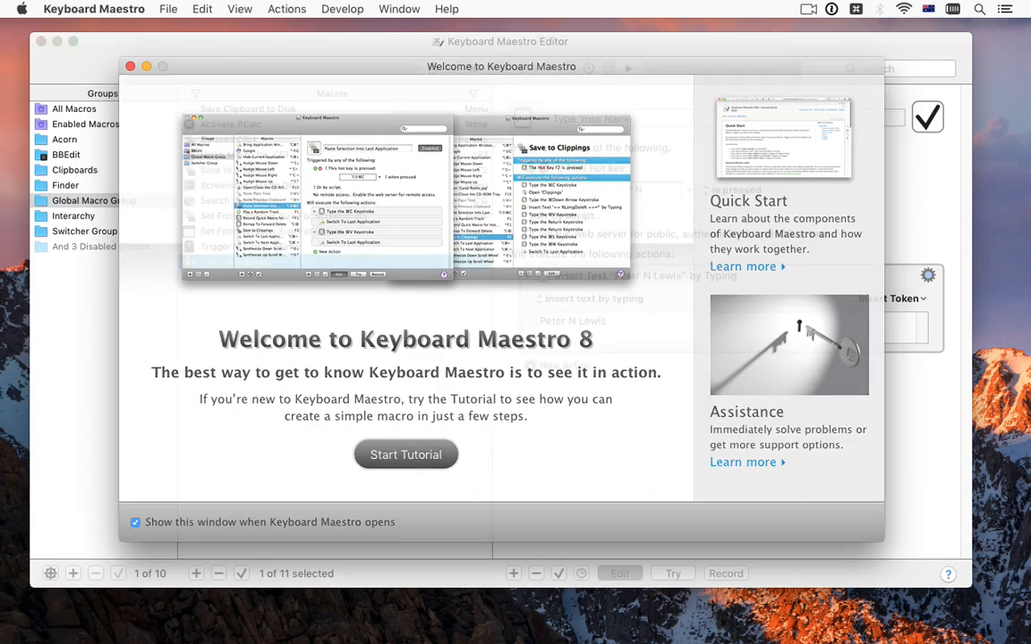
- Dismiss the welcome window, leaving the Type Your Name macro ('Peter N Lewis') in view
{"action": "left_click", "coordinate": [130, 67]}
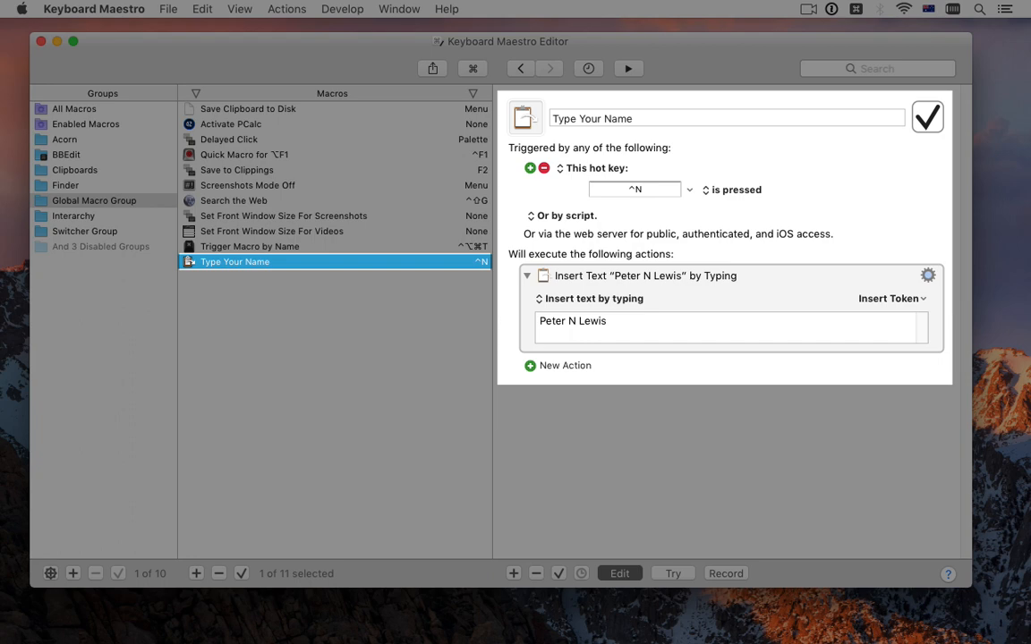
- Show the Open Web Site macro for apple.com, daringfireball.net and sixcolors.com
{"action": "left_click", "coordinate": [558, 365]}
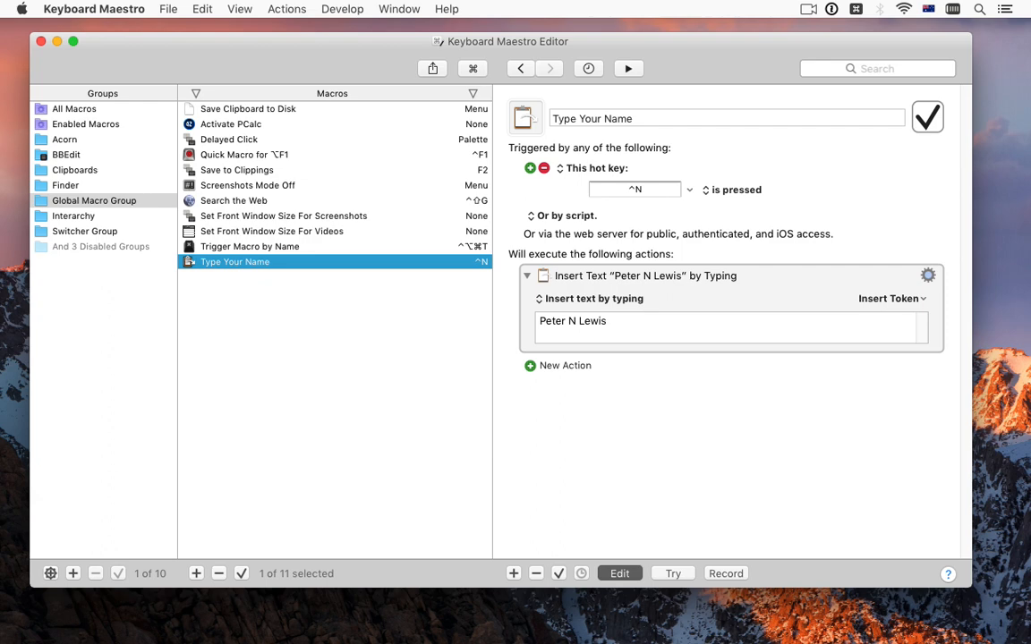
{"action": "left_click", "coordinate": [445, 9]}
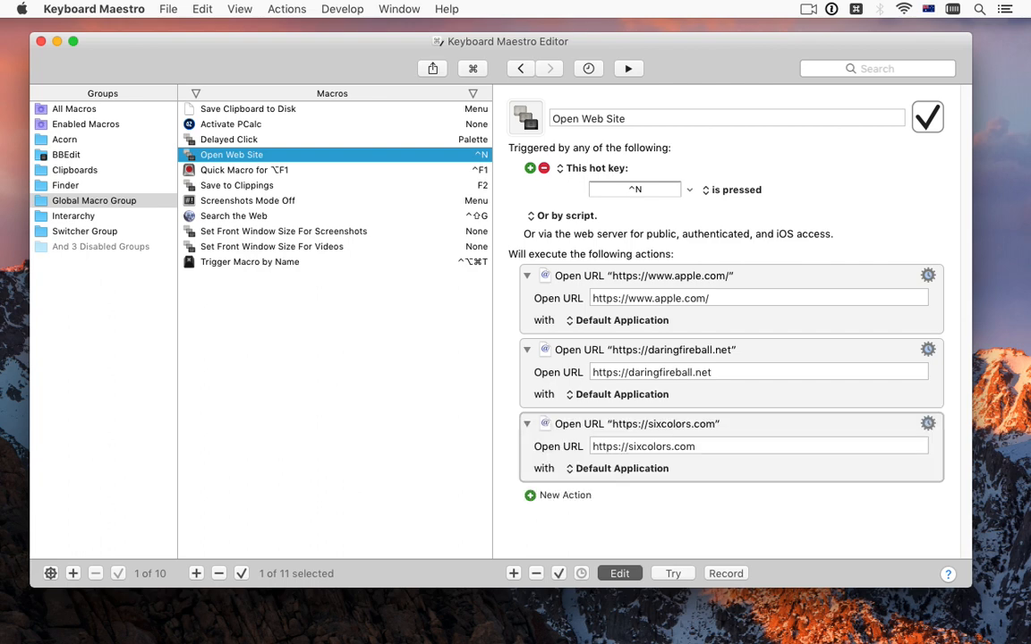
- Show Open Applications, then Open Documents with BB Schedule.pages, Weller Tips.acorn and Robot Brain IO Board.tif
{"action": "left_click", "coordinate": [238, 154]}
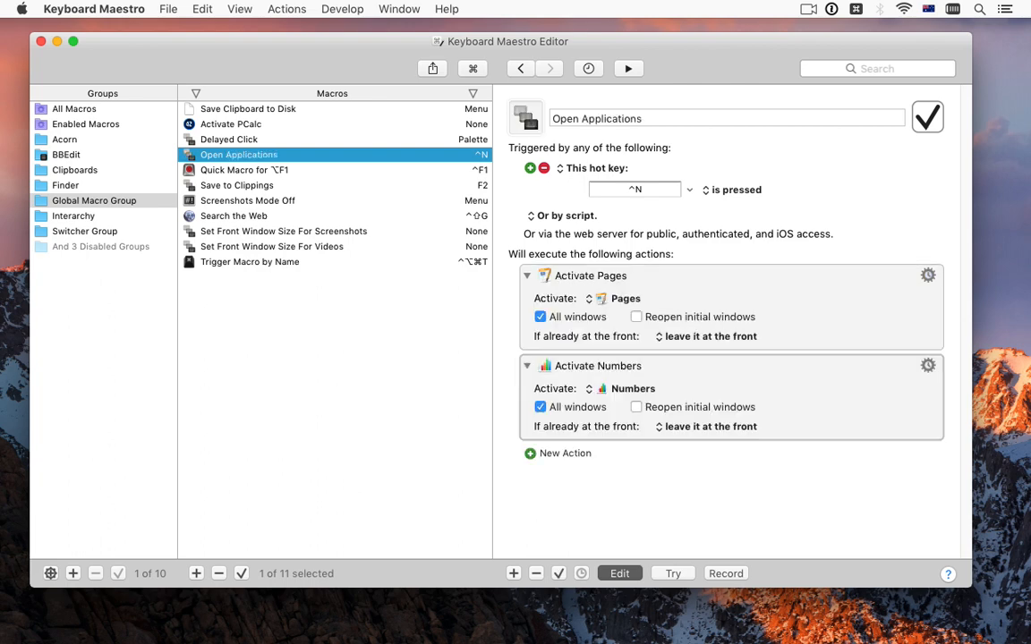
{"action": "left_click", "coordinate": [565, 453]}
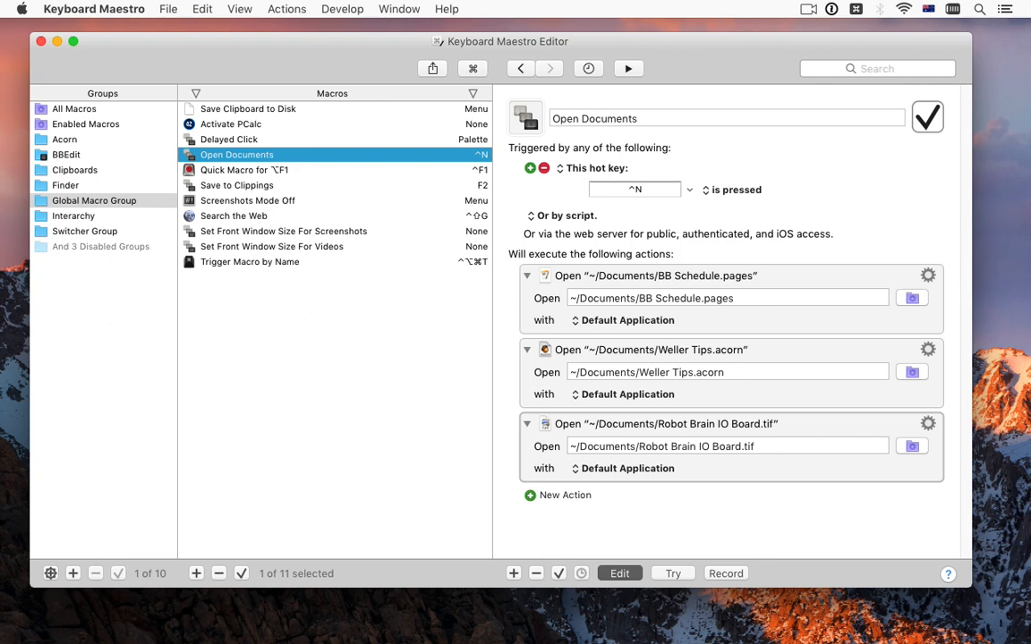
- Show the Fix Mail macro's window-action operations, Minimize currently chosen
{"action": "left_click", "coordinate": [234, 261]}
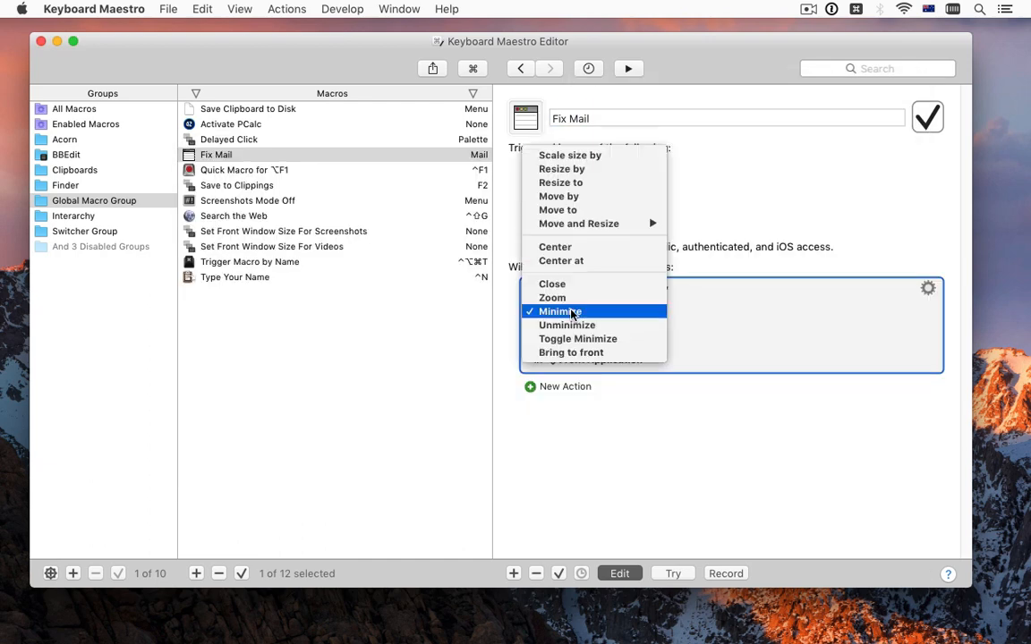
- Give Fix Mail a hot key trigger and a Select Menu Item action for File > New Message in Mail
{"action": "left_click", "coordinate": [578, 223]}
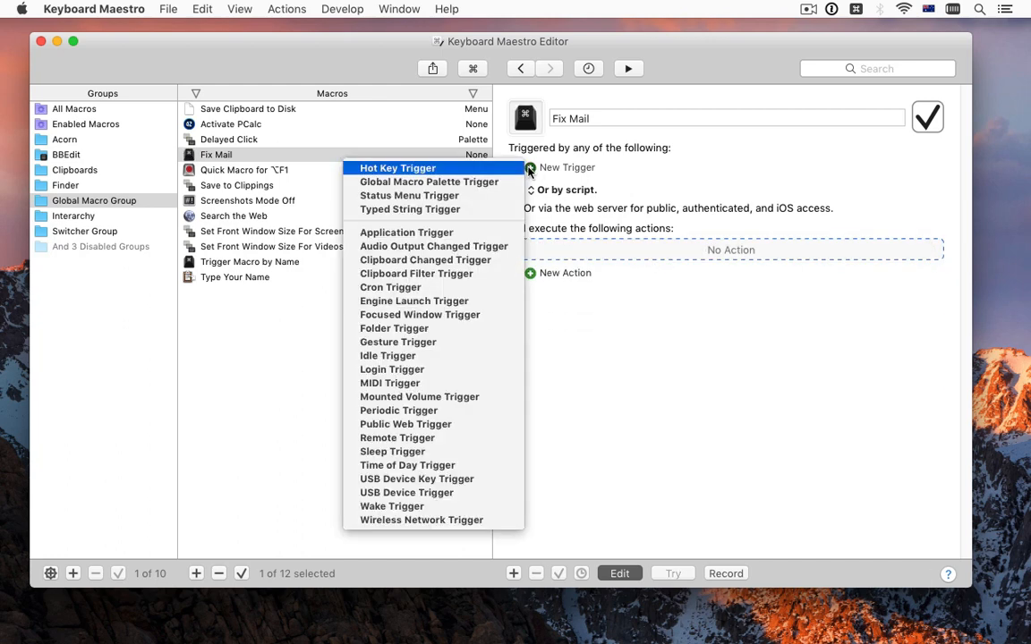
{"action": "left_click", "coordinate": [398, 168]}
{"action": "type", "text": "sel"}
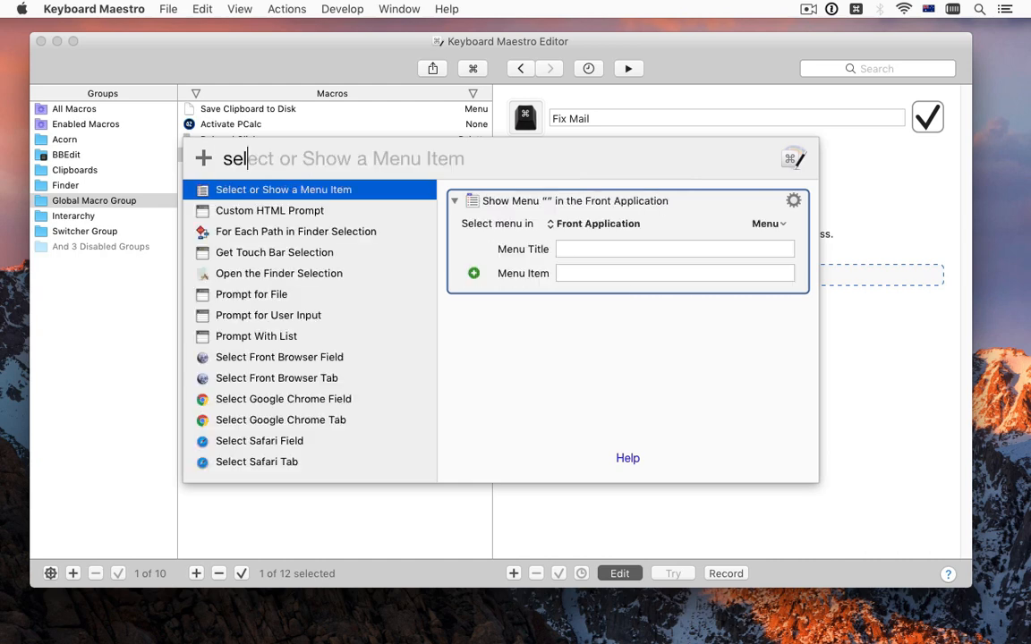
{"action": "left_click", "coordinate": [903, 298]}
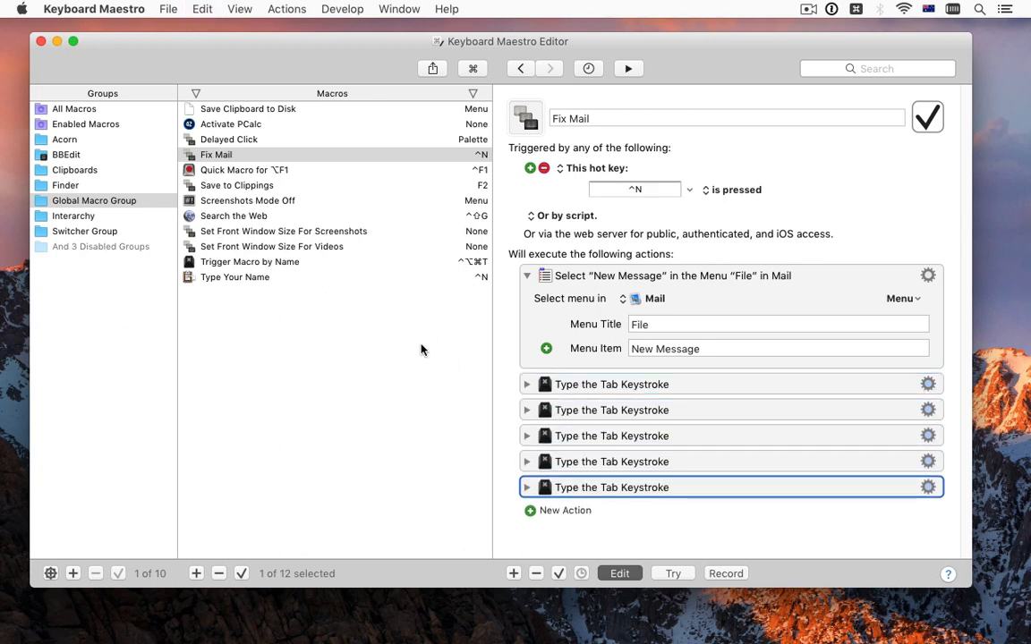
{"action": "mouse_move", "coordinate": [422, 359]}
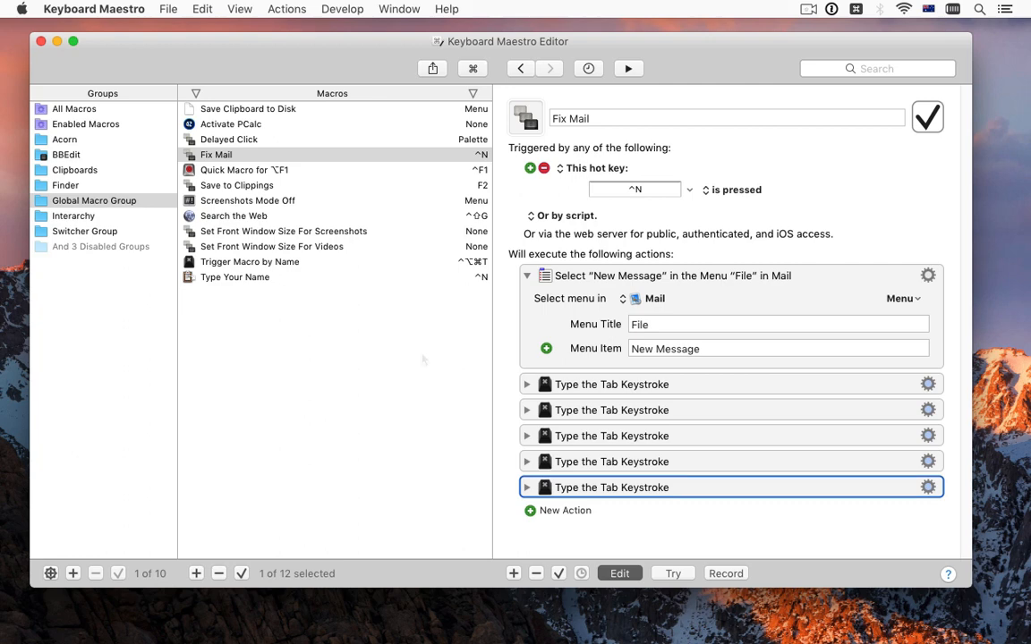
- Show Morning Setup, Launch Others, then Launch Mail, which activates Mail on the Stairways network
{"action": "left_click", "coordinate": [231, 170]}
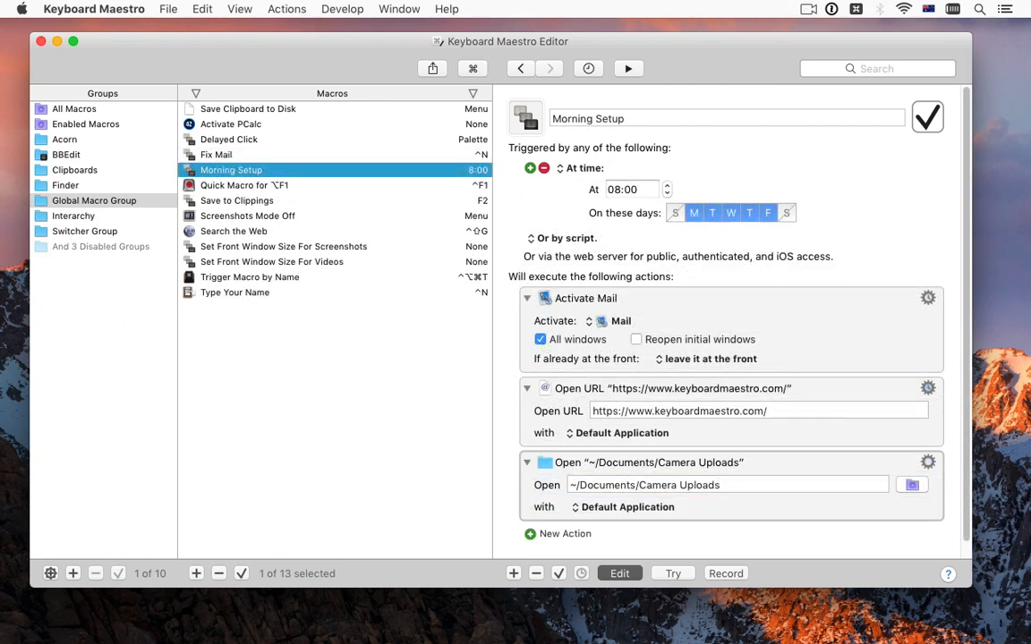
{"action": "left_click", "coordinate": [232, 170]}
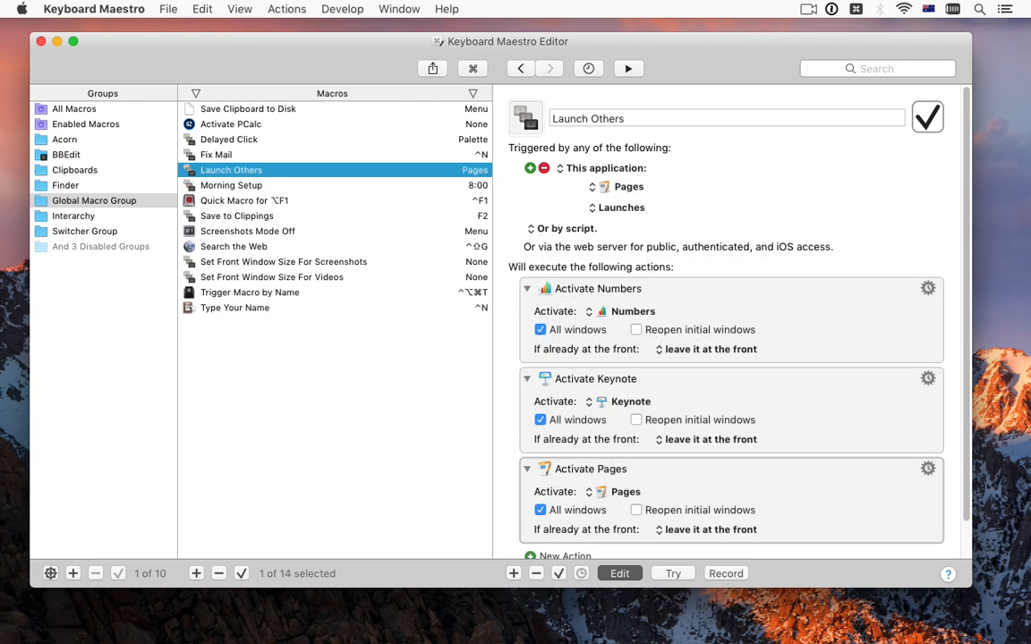
{"action": "left_click", "coordinate": [246, 200]}
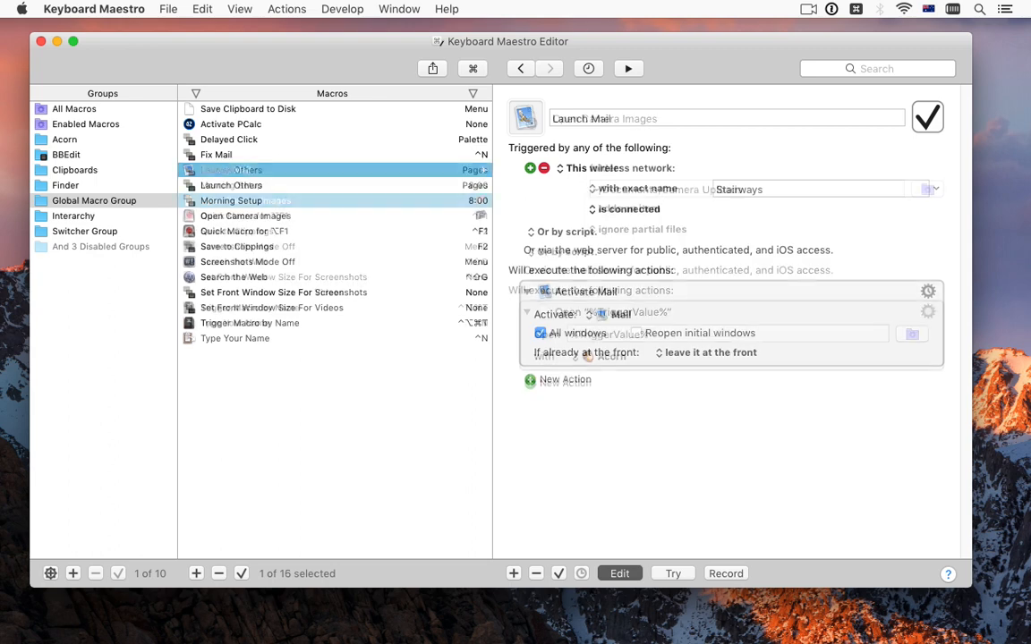
{"action": "left_click", "coordinate": [226, 169]}
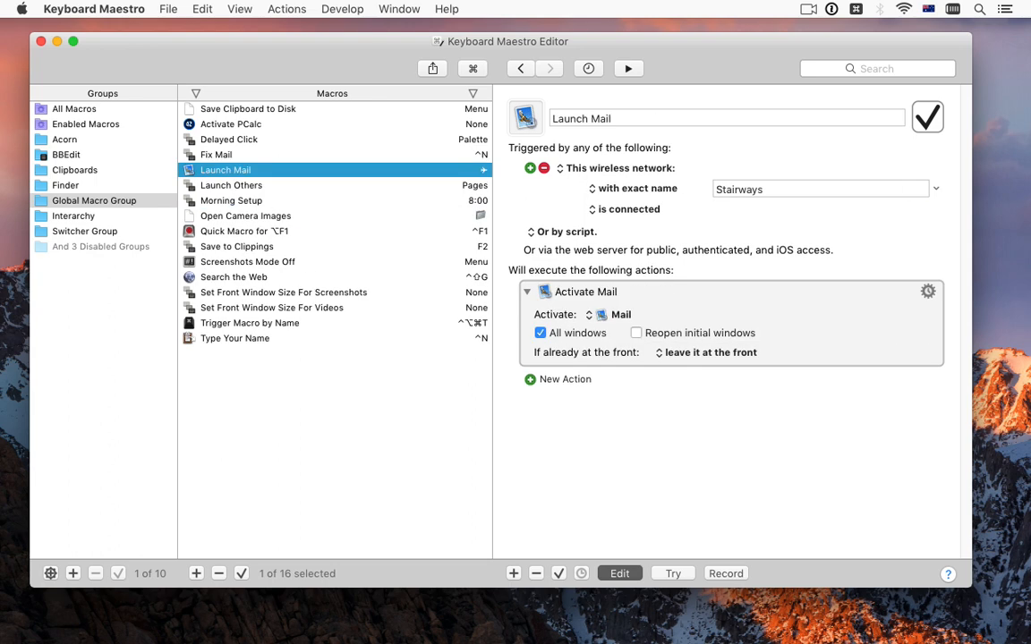